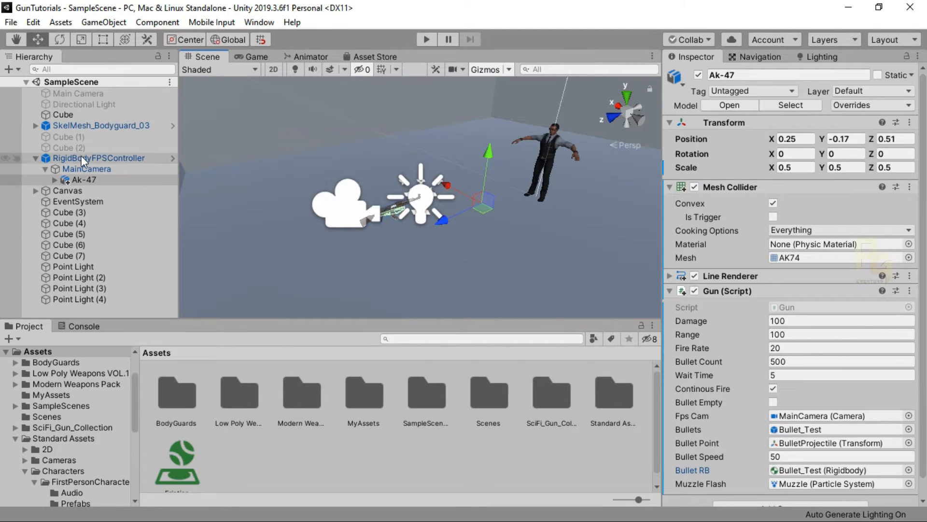
Review the first-person controller, main camera and AK-47 settings, then enter Play mode.
click(99, 157)
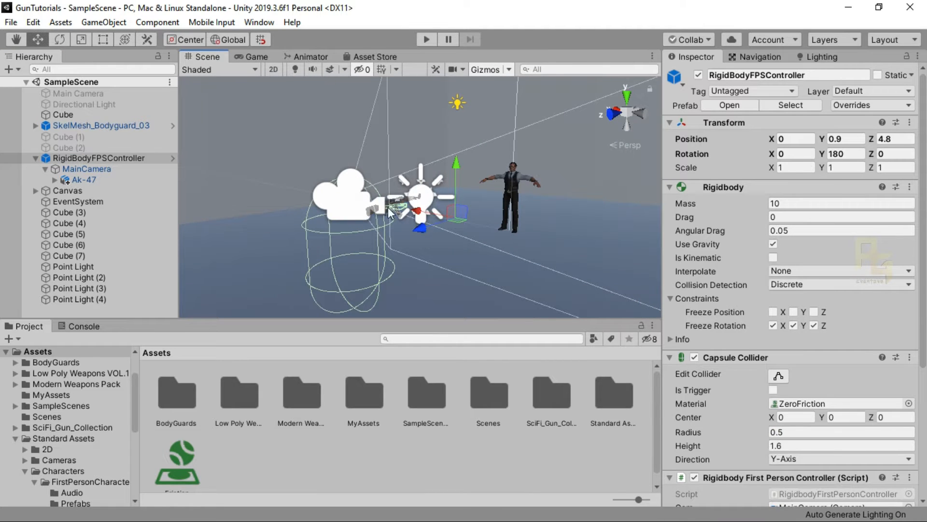
mouse_move(267, 275)
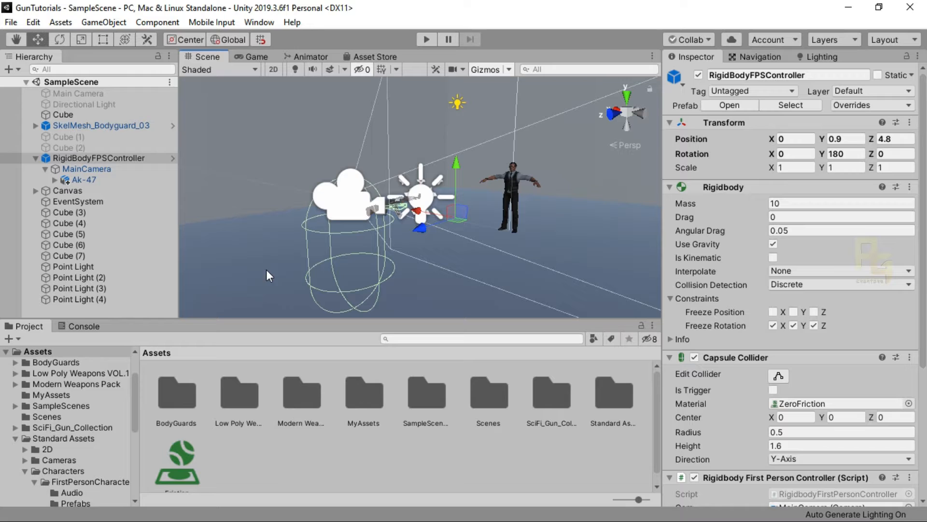
click(86, 168)
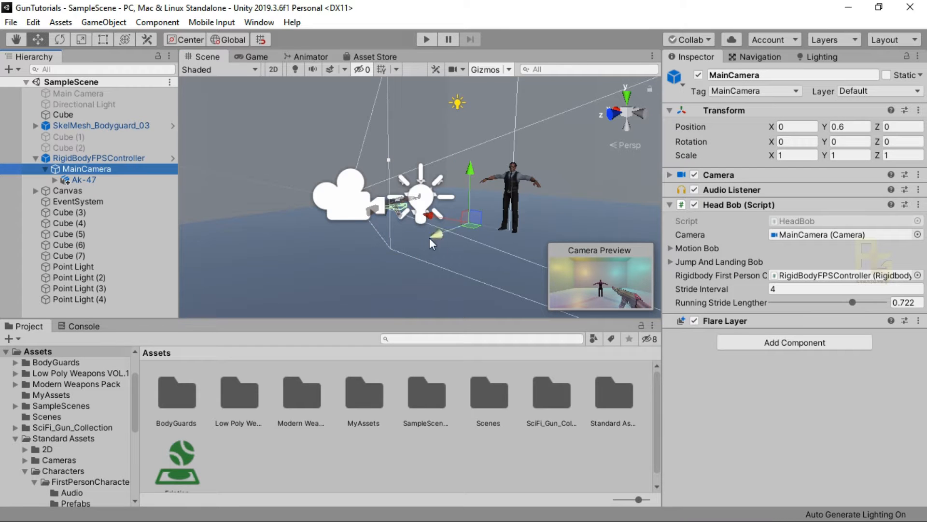
mouse_move(539, 308)
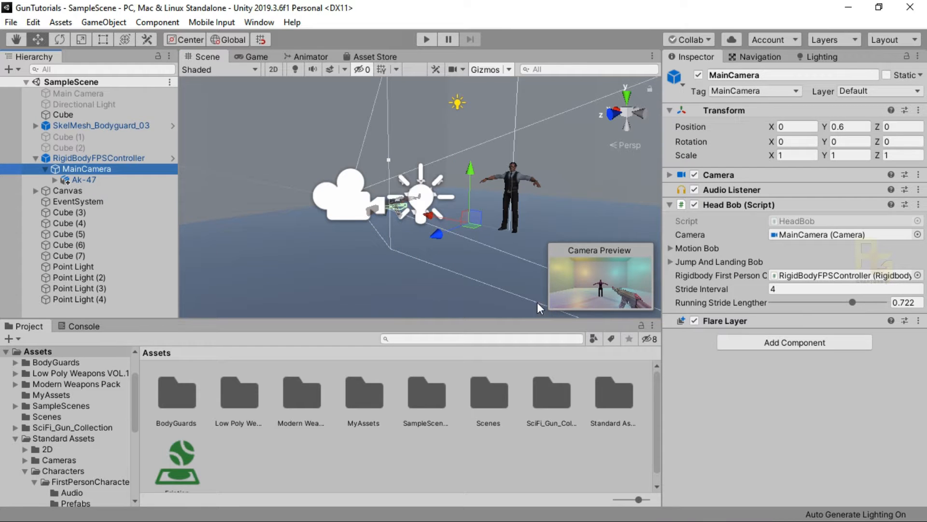
mouse_move(97, 179)
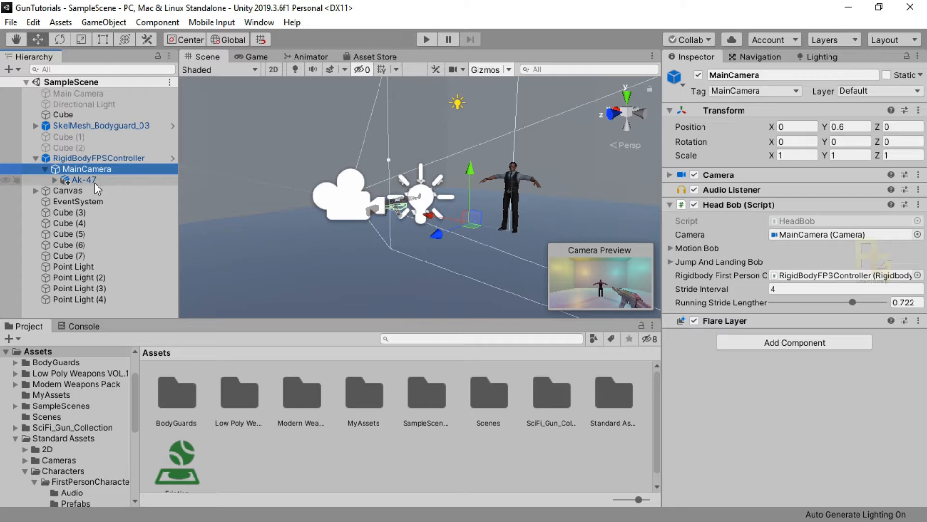
click(82, 179)
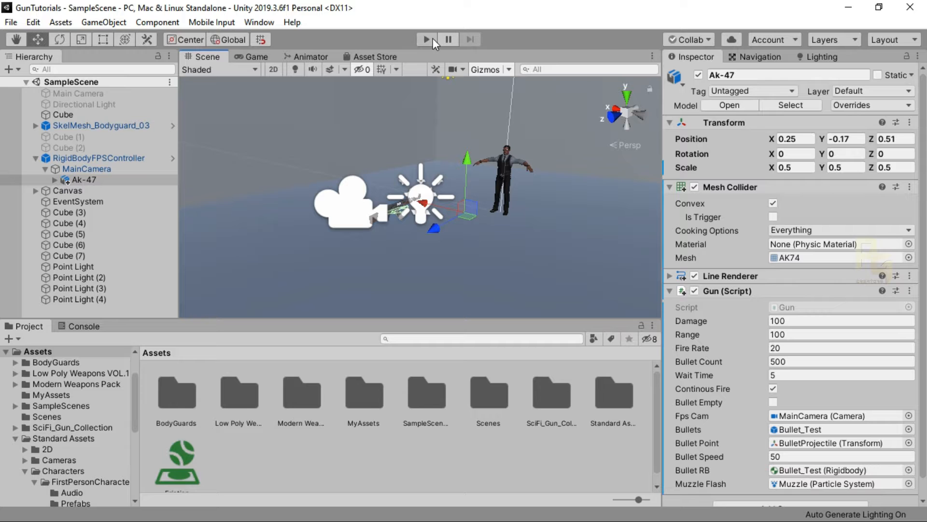
click(425, 39)
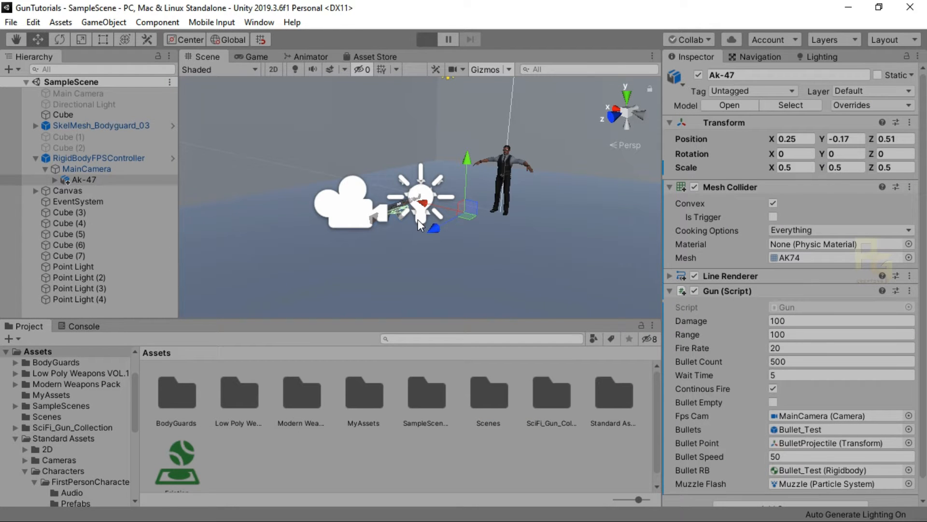
click(426, 39)
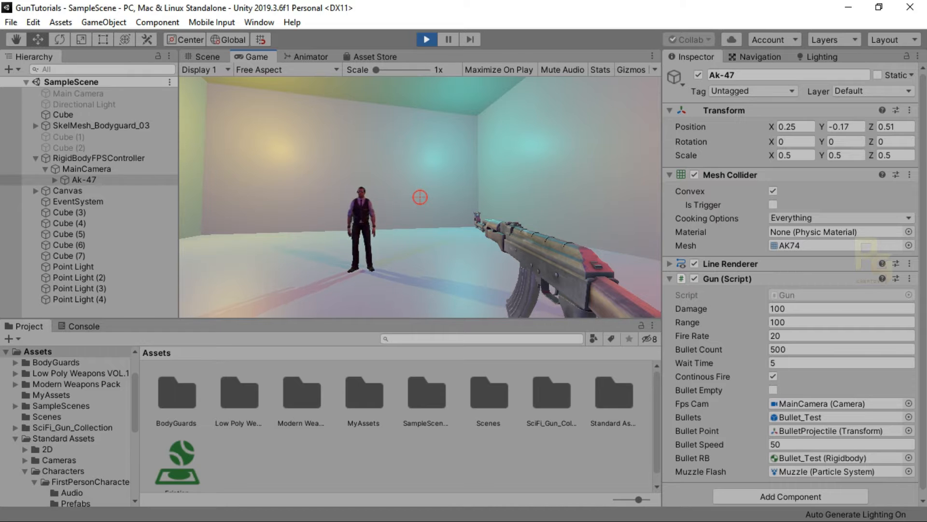
Shoot the AK-47 down to 422 bullets and view the logged cube hits in the Console.
click(419, 197)
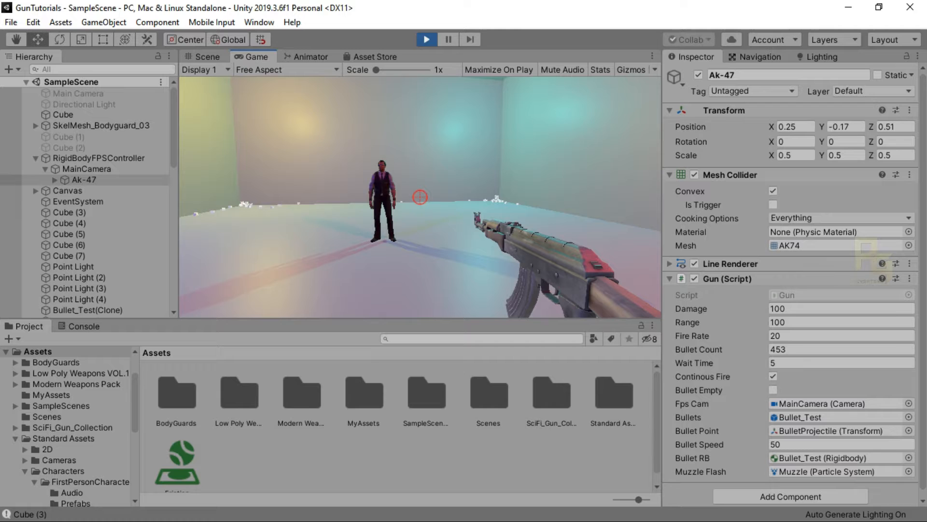
click(83, 326)
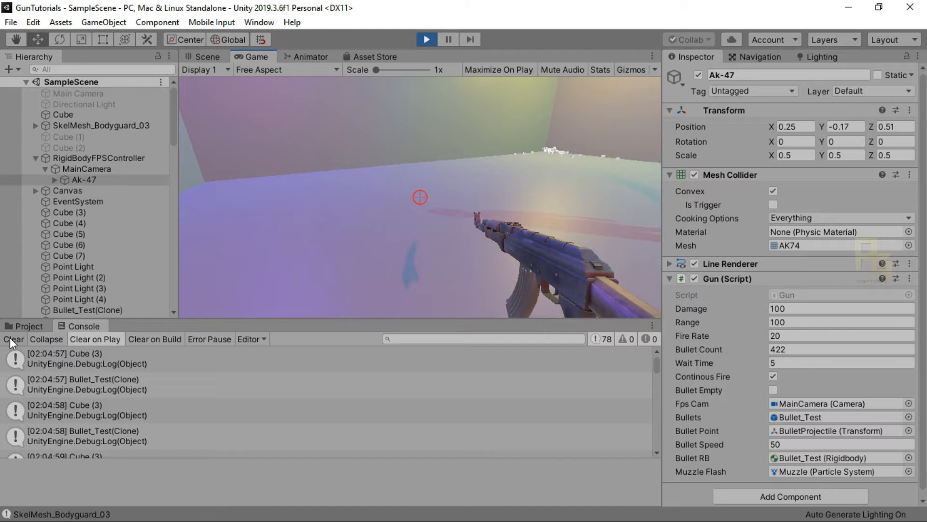
Clear the Console's hit messages and return to the Game view to keep shooting.
click(13, 339)
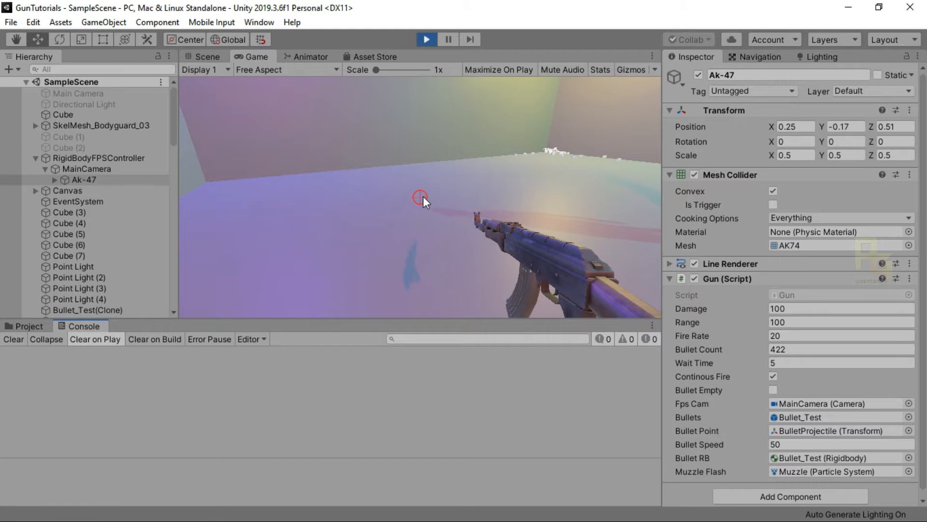
click(421, 197)
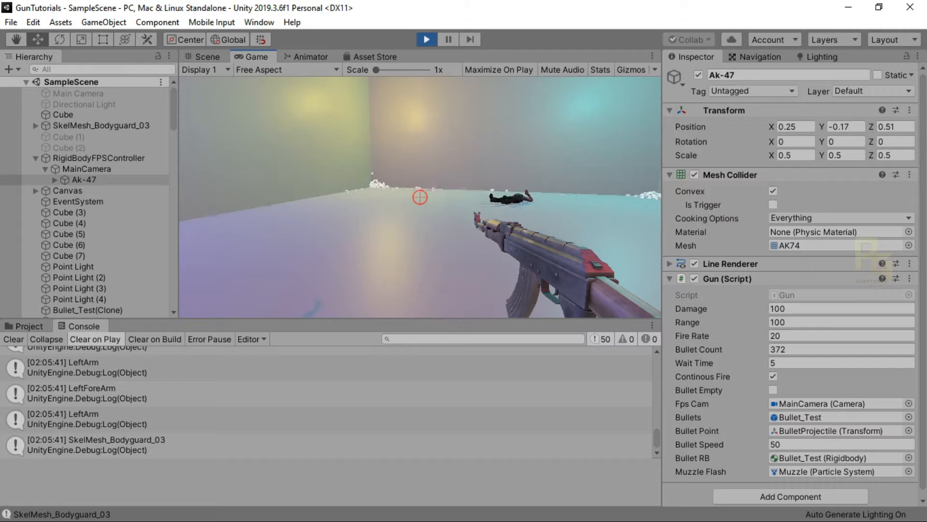
Fire the AK-47 around the room until the 500-round magazine empties and reloads.
click(420, 197)
text(19.16)
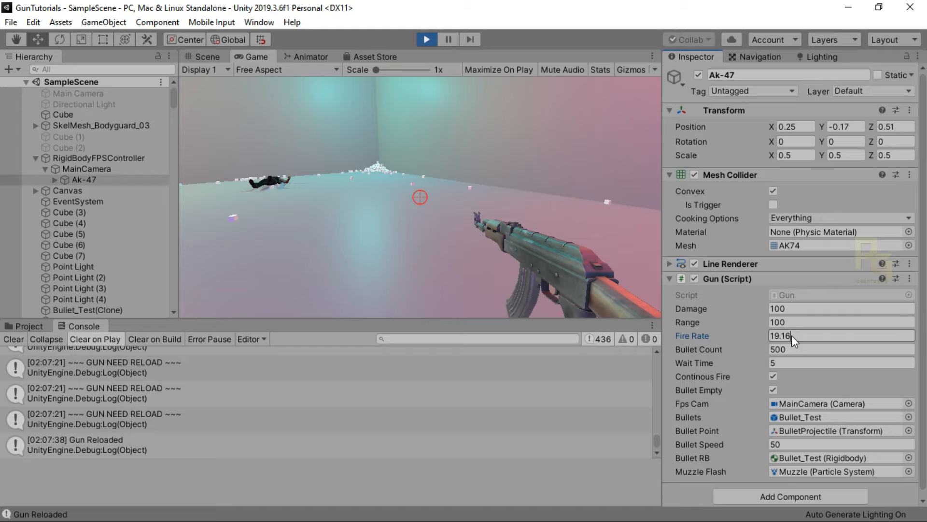
Set Fire Rate to 2 and test the semi-automatic shooting in the Game view.
text(10)
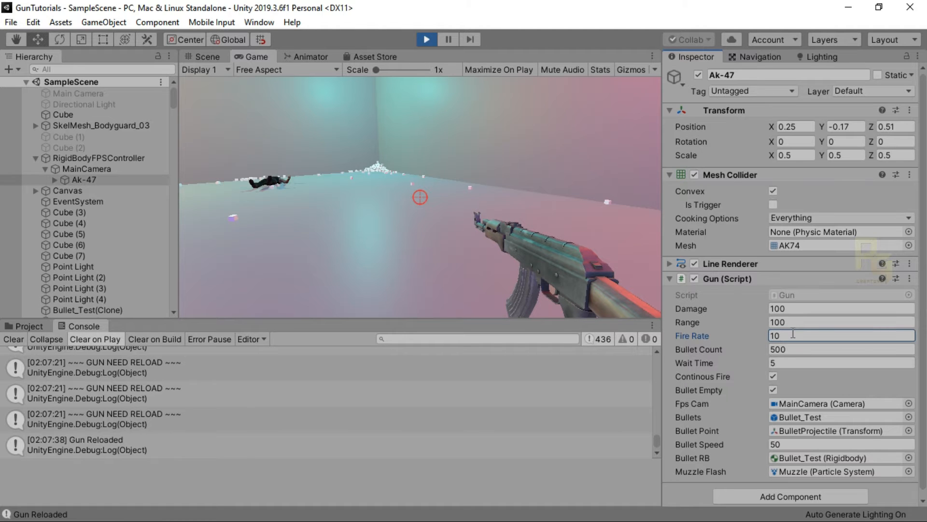
click(419, 197)
text(2)
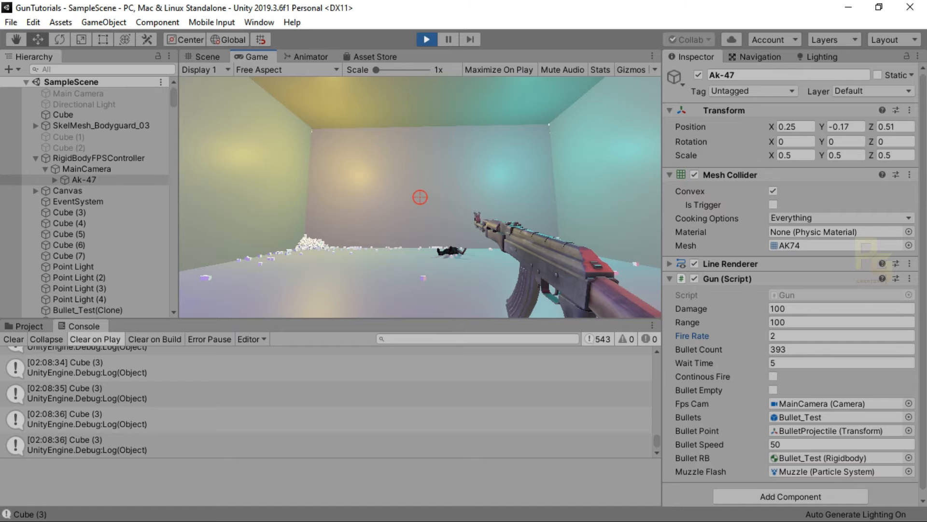
Resume shooting, restore Fire Rate to 20, and start lowering Bullet Speed toward 11.3.
click(772, 376)
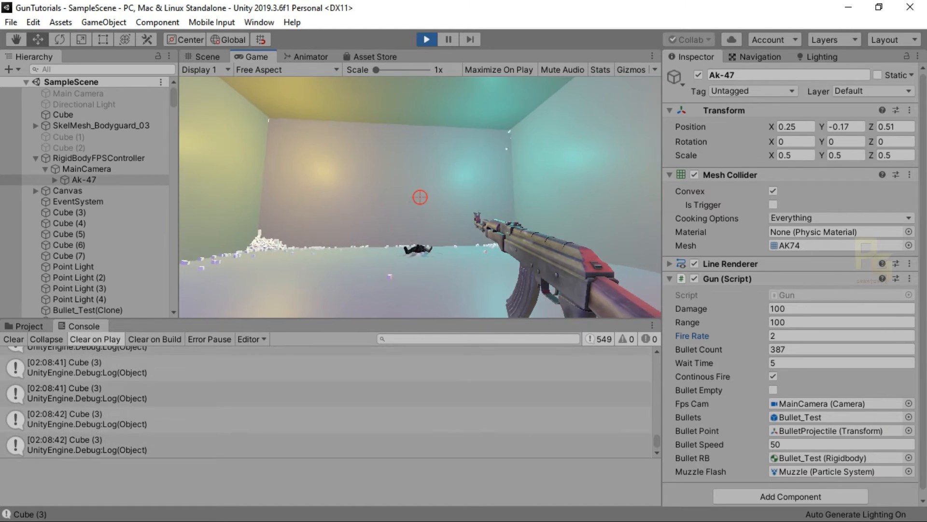
click(828, 335)
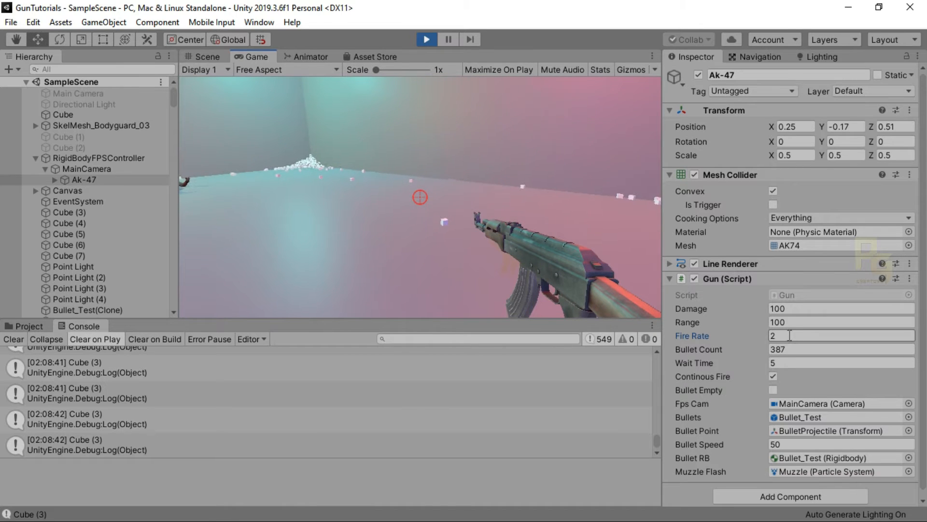
click(840, 335)
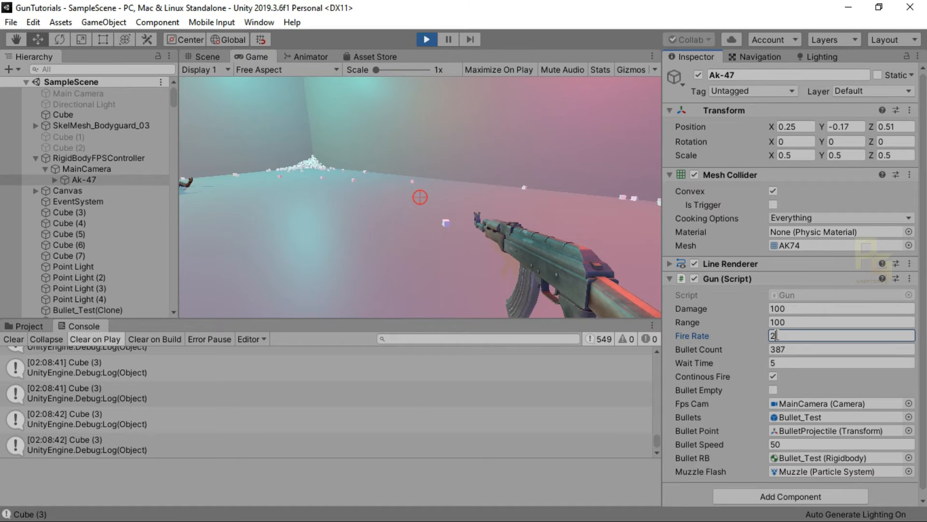
text(100)
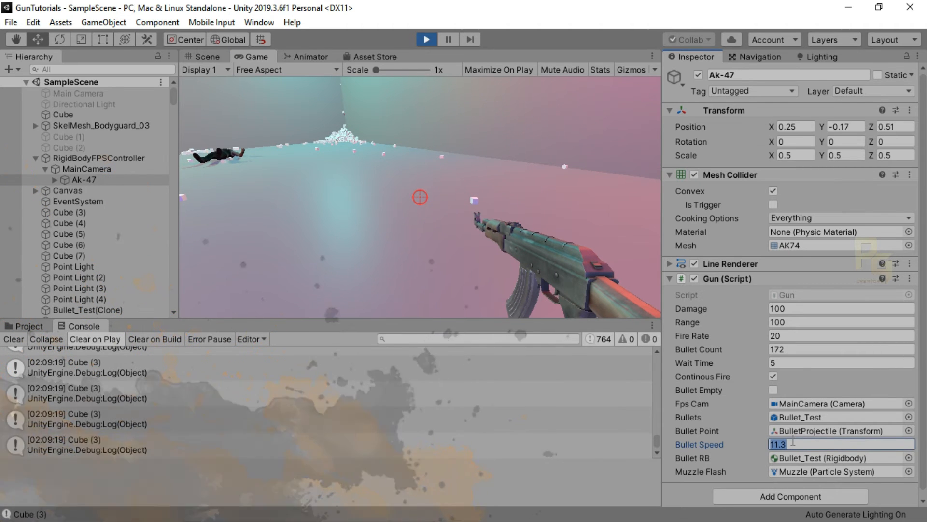
Enter a low Bullet Speed, watch slow bullets drop, then restore Bullet Speed to 50.
text(1)
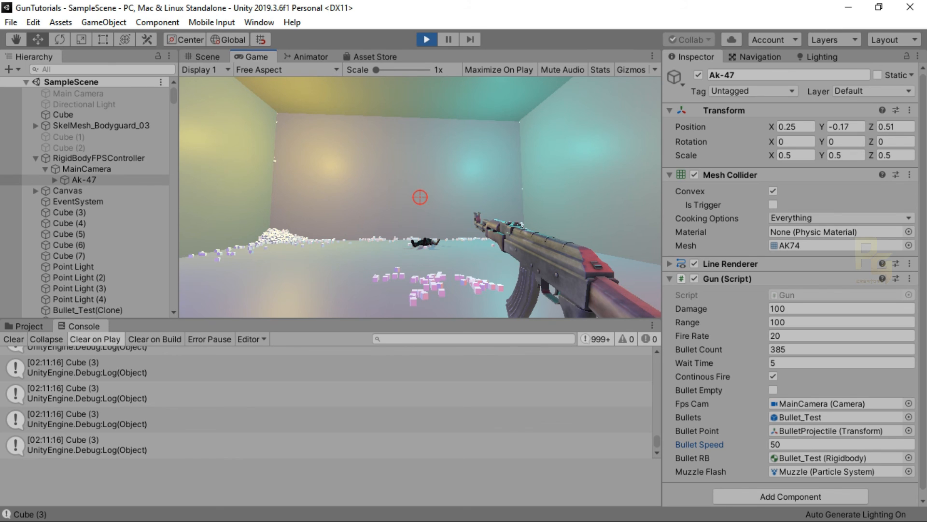
Exit Play mode so the Scene view returns and Bullet Count resets to 500.
click(15, 507)
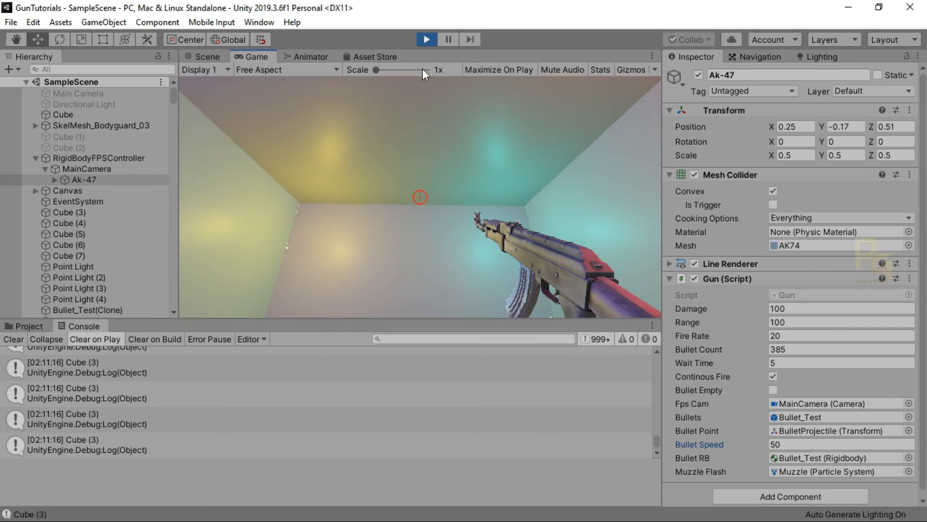
click(427, 39)
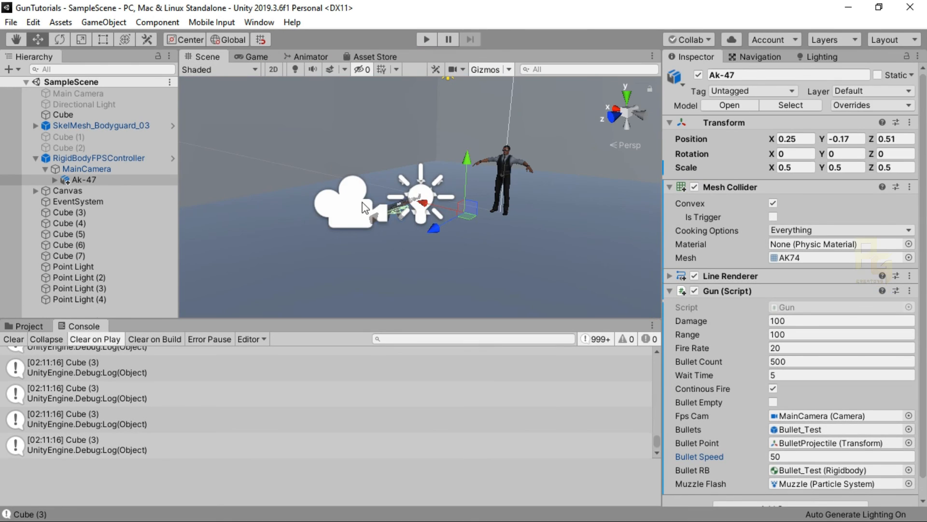